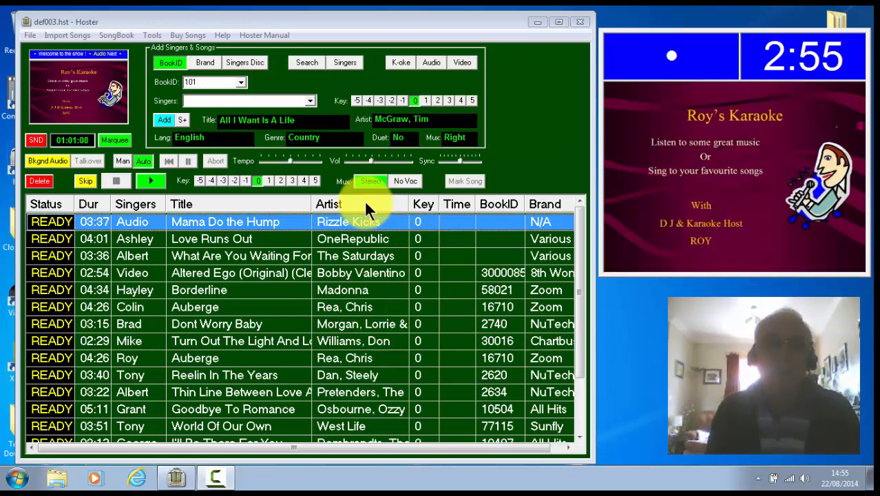
- Review the playlist column choices and start the playlist report generator from the File menu
{"action": "right_click", "coordinate": [372, 204]}
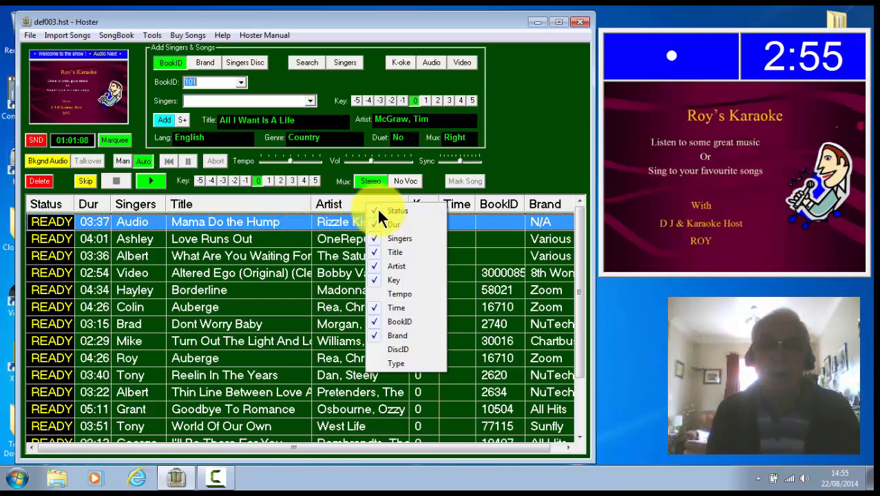
{"action": "mouse_move", "coordinate": [397, 335]}
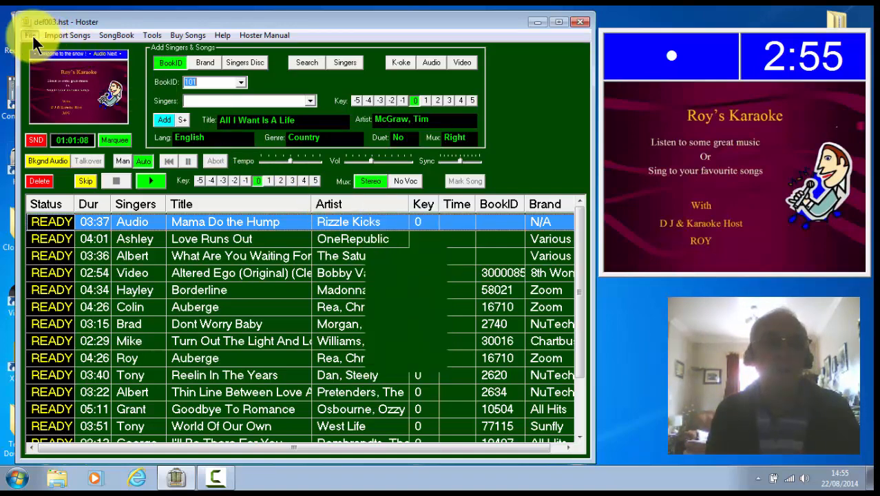
{"action": "left_click", "coordinate": [30, 36]}
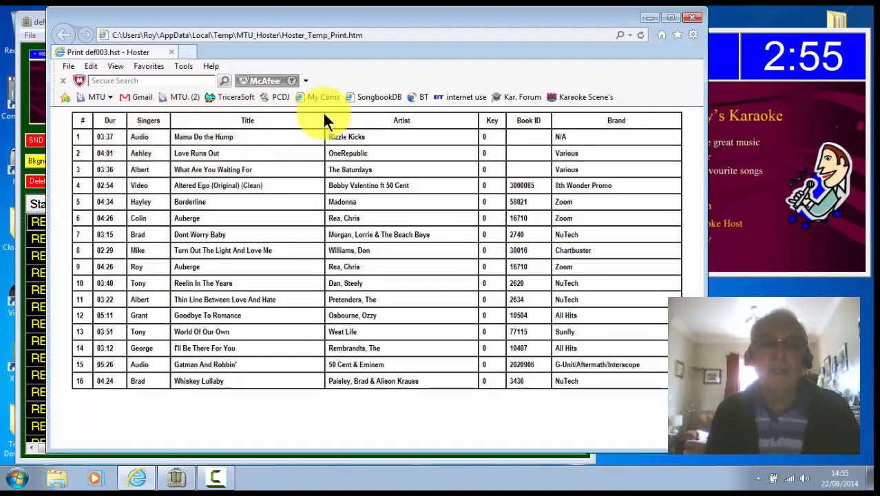
{"action": "mouse_move", "coordinate": [551, 163]}
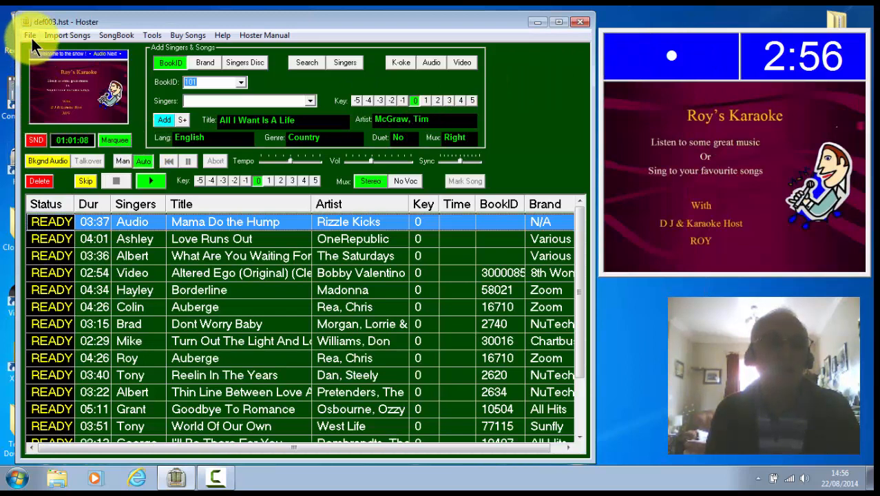
{"action": "left_click", "coordinate": [31, 36]}
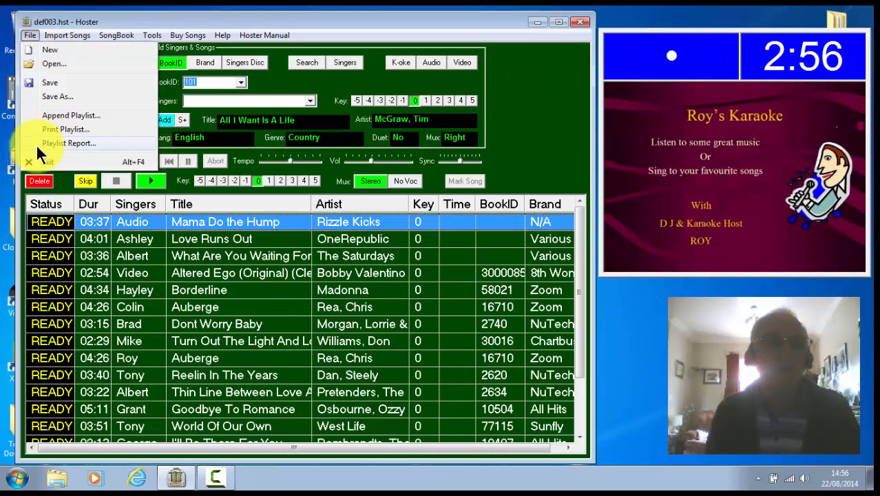
{"action": "left_click", "coordinate": [67, 142]}
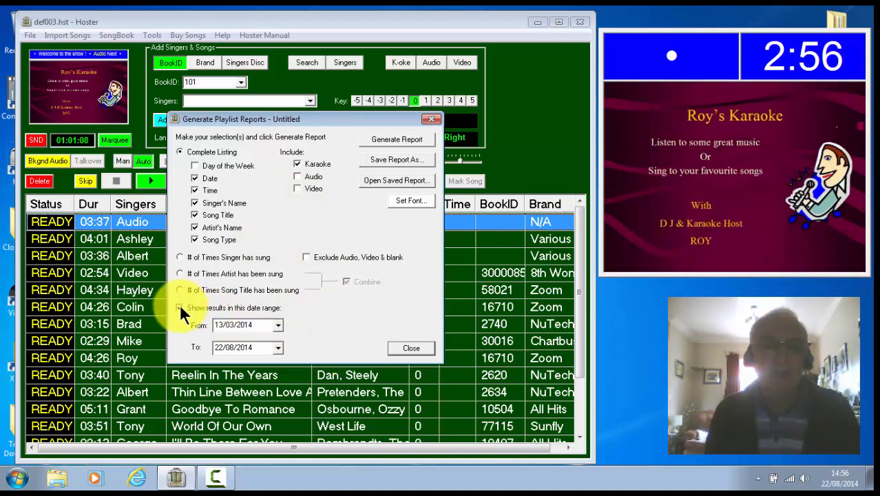
- Limit the report to a date range and move the From date forward two months
{"action": "left_click", "coordinate": [179, 307]}
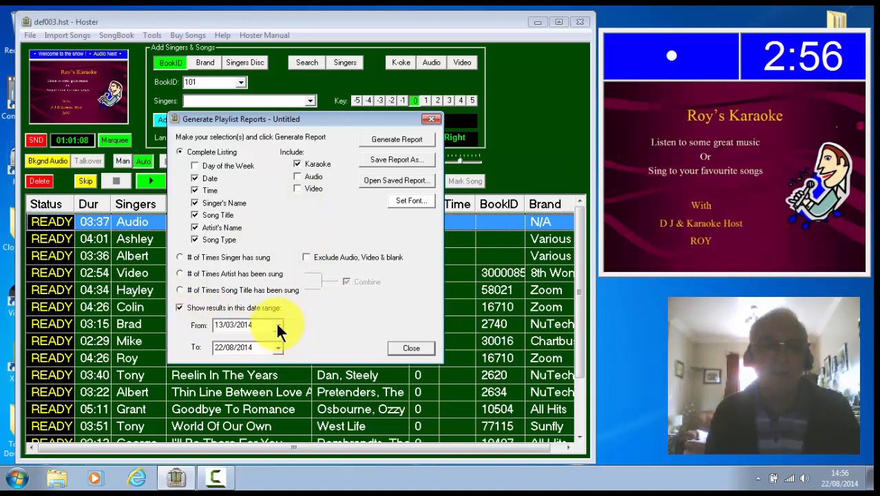
{"action": "left_click", "coordinate": [281, 325]}
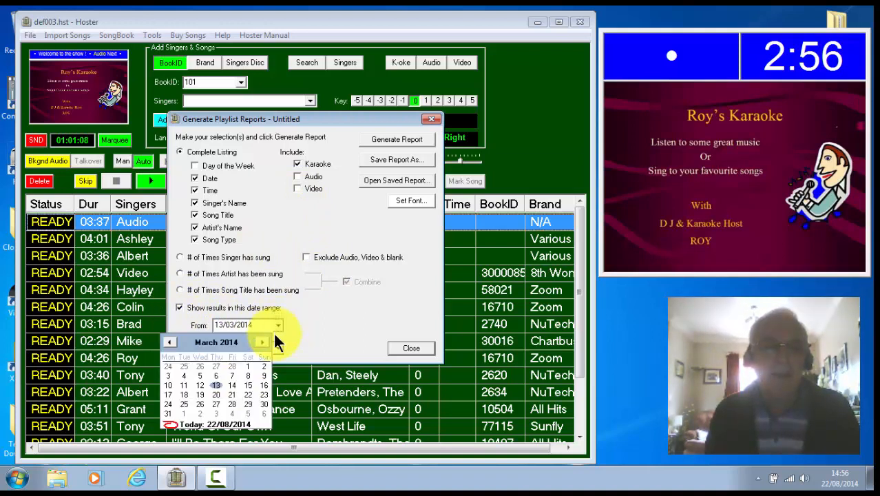
{"action": "left_click", "coordinate": [261, 342]}
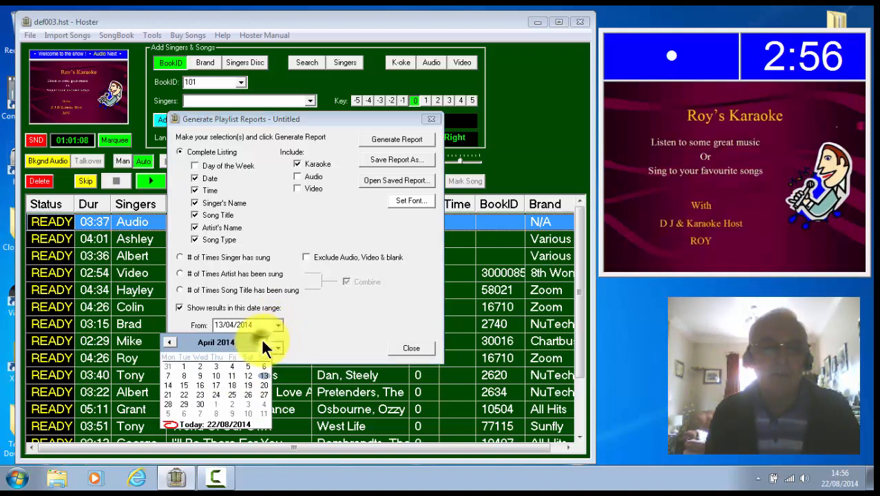
{"action": "left_click", "coordinate": [276, 341]}
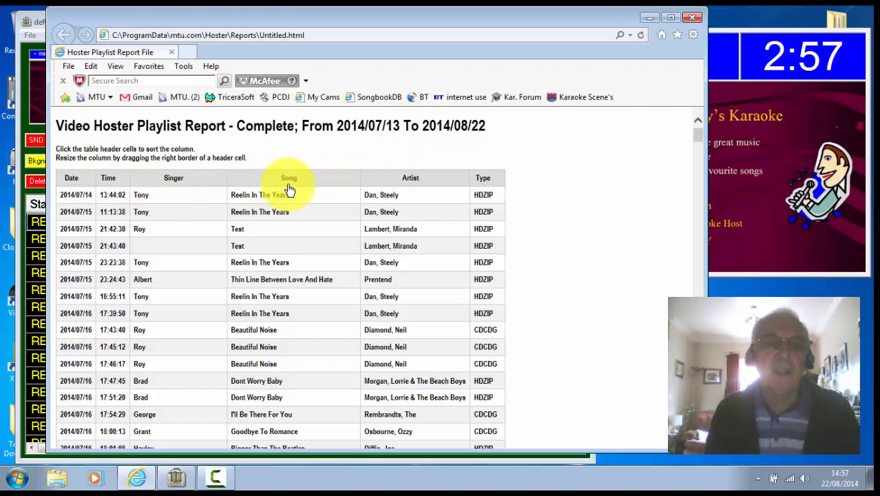
{"action": "mouse_move", "coordinate": [315, 184]}
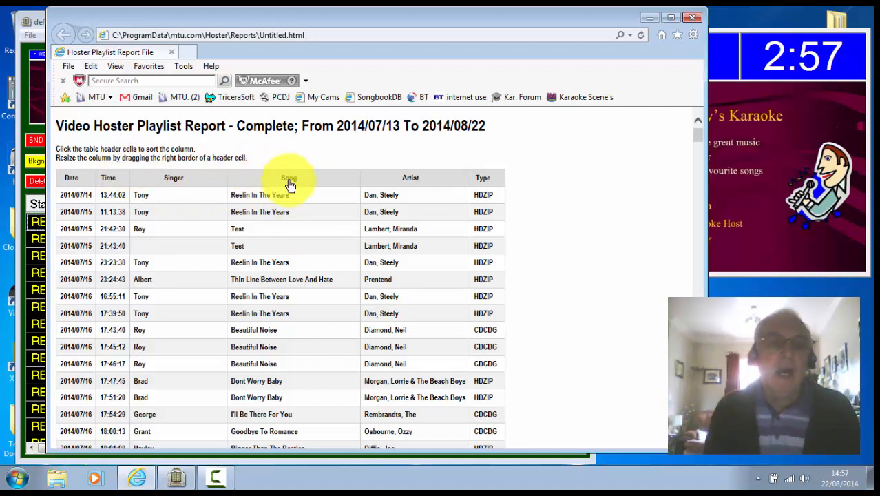
- Sort the playlist report rows alphabetically by song title
{"action": "left_click", "coordinate": [289, 178]}
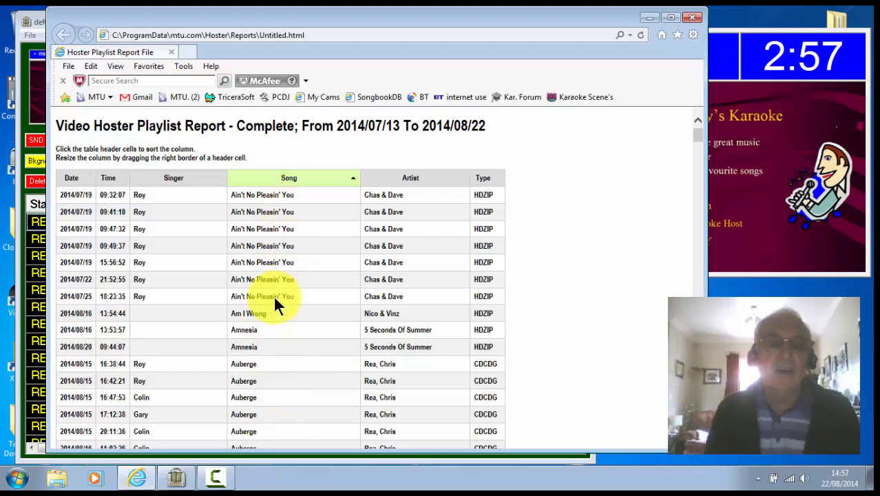
{"action": "mouse_move", "coordinate": [520, 204]}
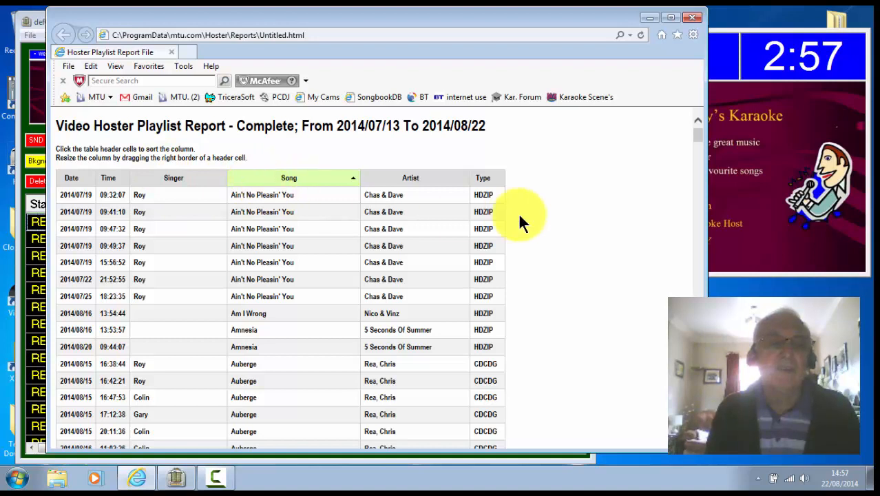
{"action": "mouse_move", "coordinate": [130, 204]}
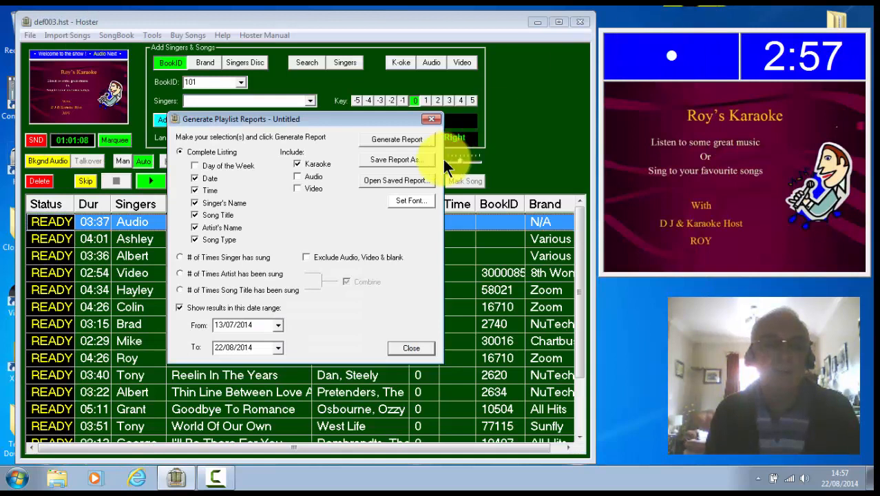
{"action": "mouse_move", "coordinate": [209, 264]}
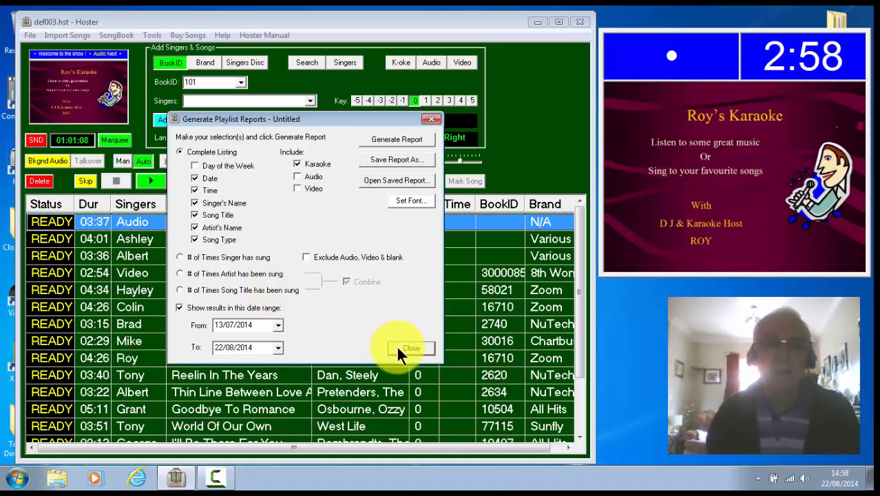
- Close the Generate Playlist Reports dialog to return to the singer queue
{"action": "left_click", "coordinate": [411, 347]}
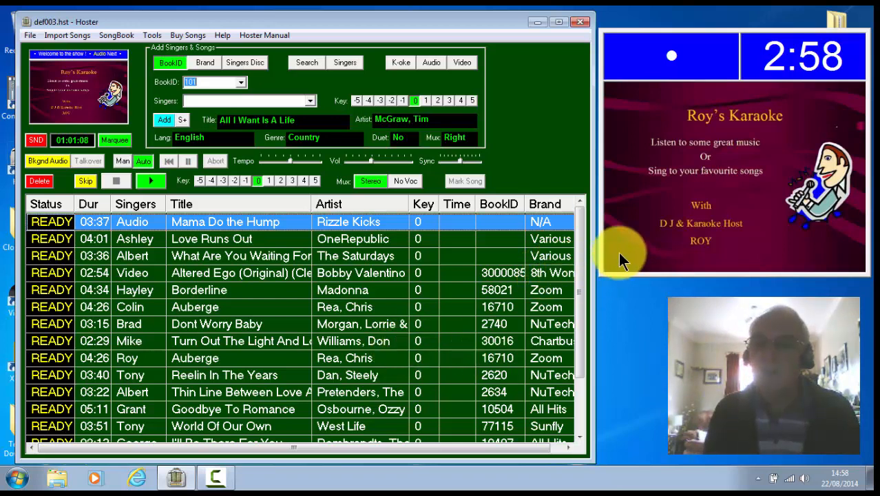
{"action": "mouse_move", "coordinate": [771, 224]}
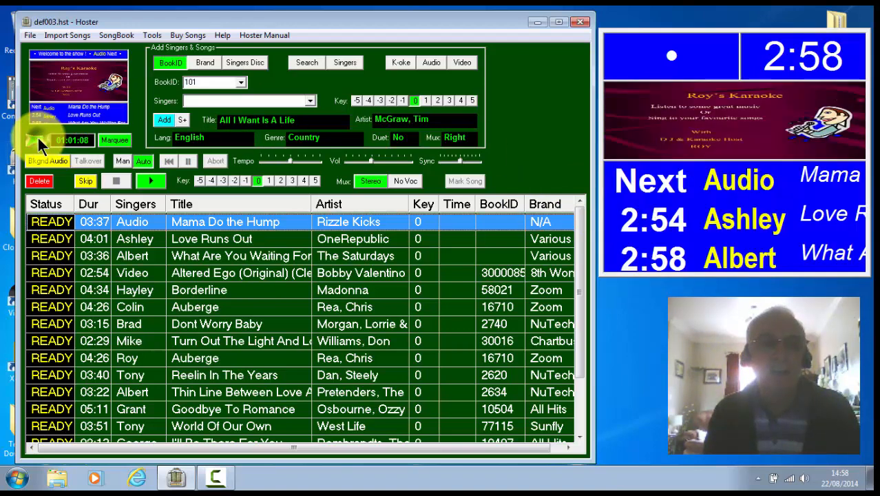
{"action": "left_click", "coordinate": [36, 140]}
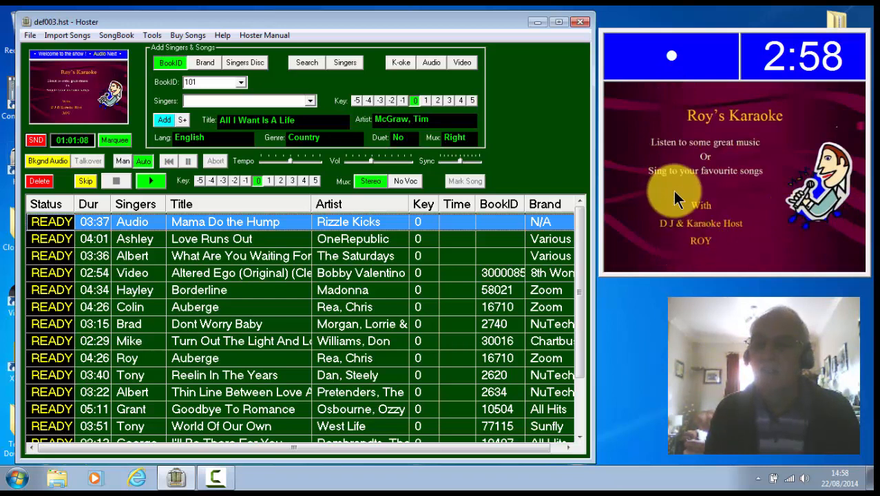
{"action": "mouse_move", "coordinate": [695, 206]}
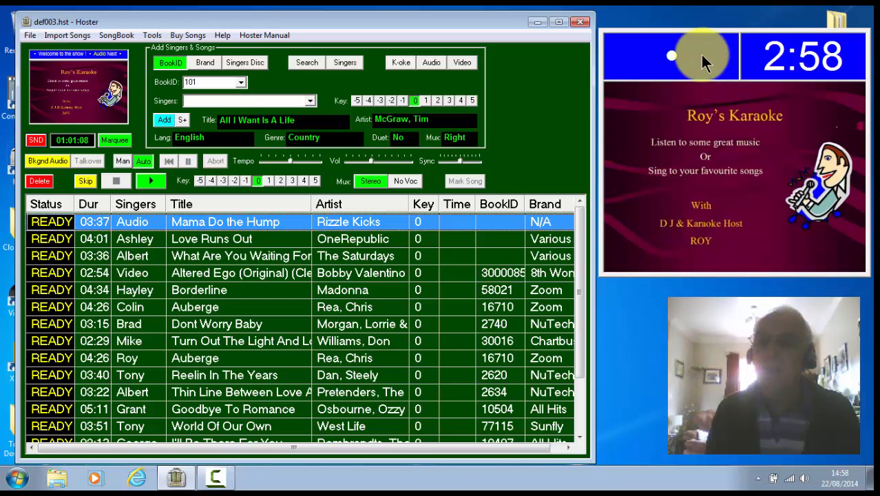
{"action": "mouse_move", "coordinate": [722, 58]}
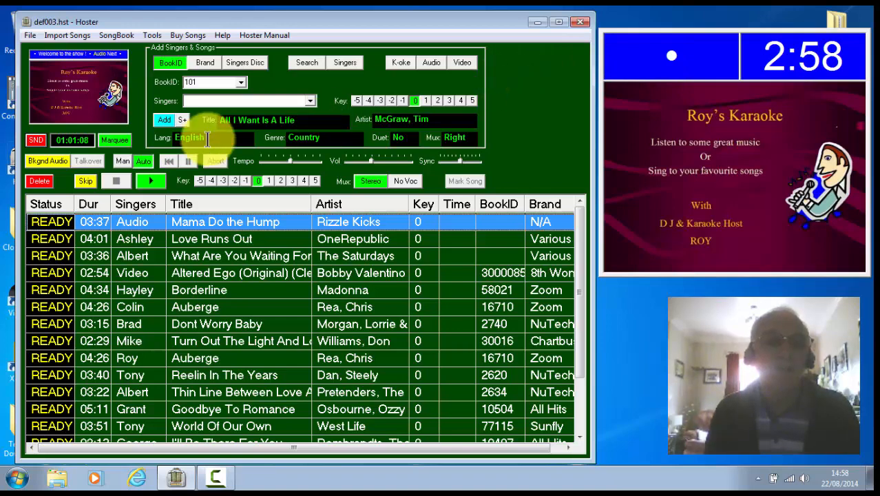
{"action": "left_click", "coordinate": [114, 141]}
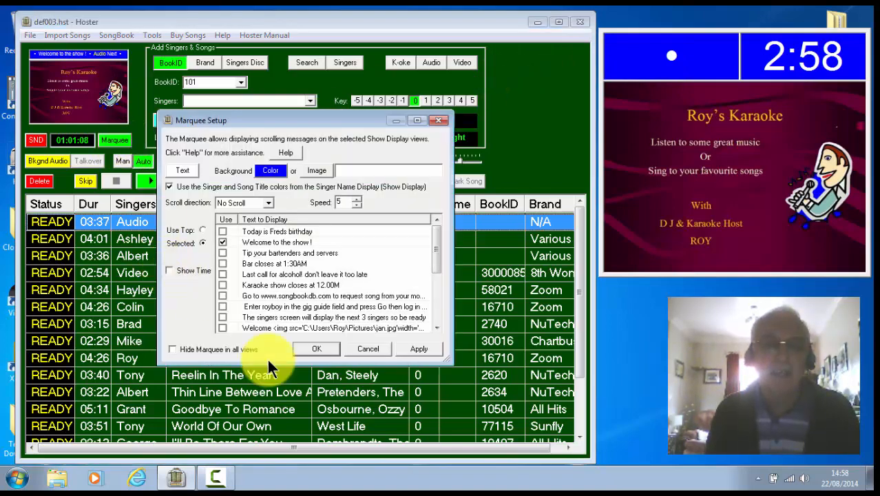
- Enable Show Time in Marquee Setup and apply it to the show display
{"action": "left_click", "coordinate": [418, 348]}
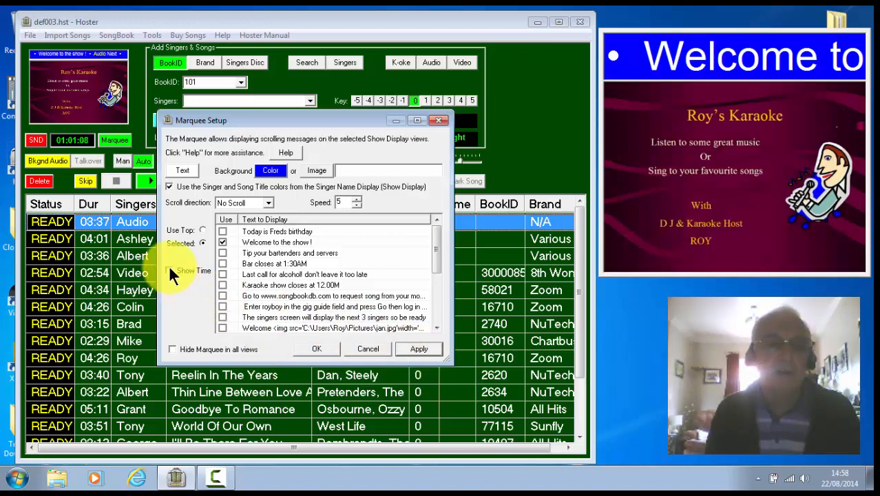
{"action": "left_click", "coordinate": [168, 270]}
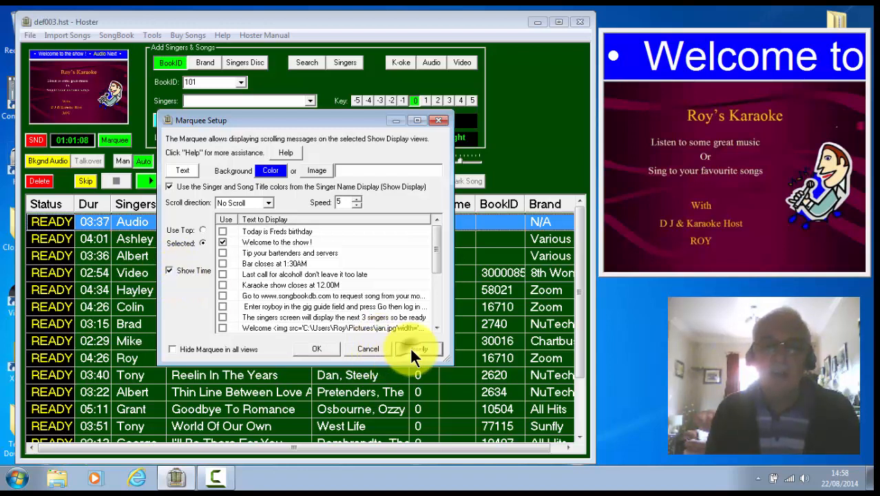
{"action": "left_click", "coordinate": [418, 350]}
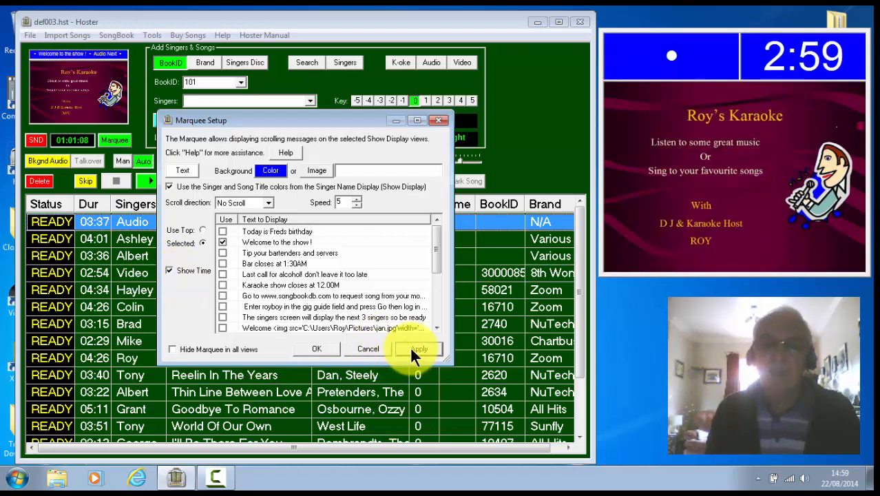
{"action": "mouse_move", "coordinate": [603, 166]}
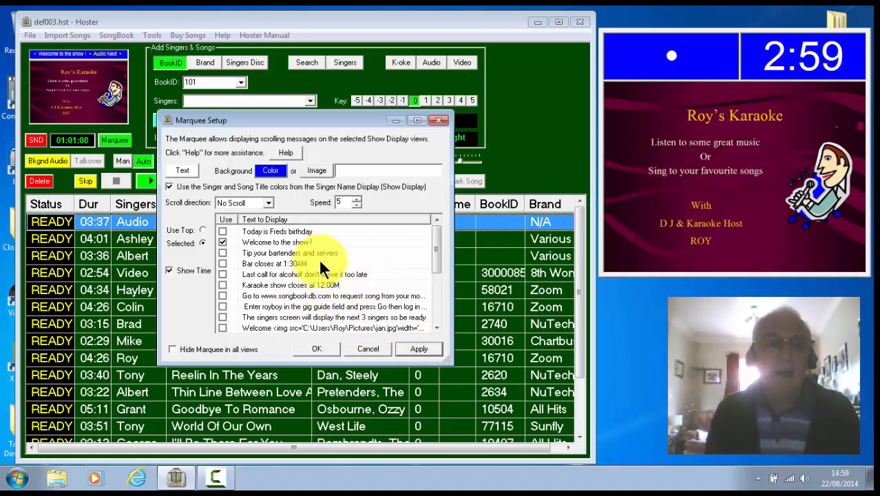
{"action": "left_click", "coordinate": [268, 202]}
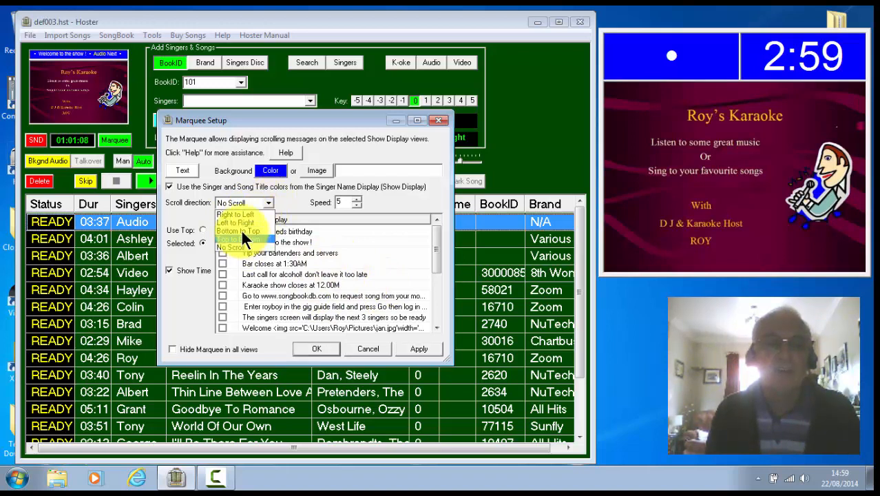
- Set the marquee scroll direction to Right to Left and move down the Text to Display list
{"action": "left_click", "coordinate": [237, 214]}
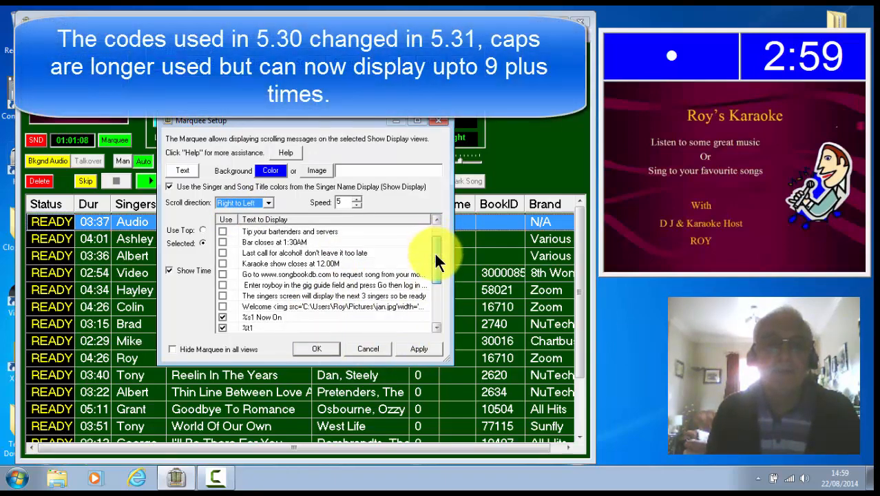
{"action": "scroll", "scroll_direction": "down", "scroll_amount": 3}
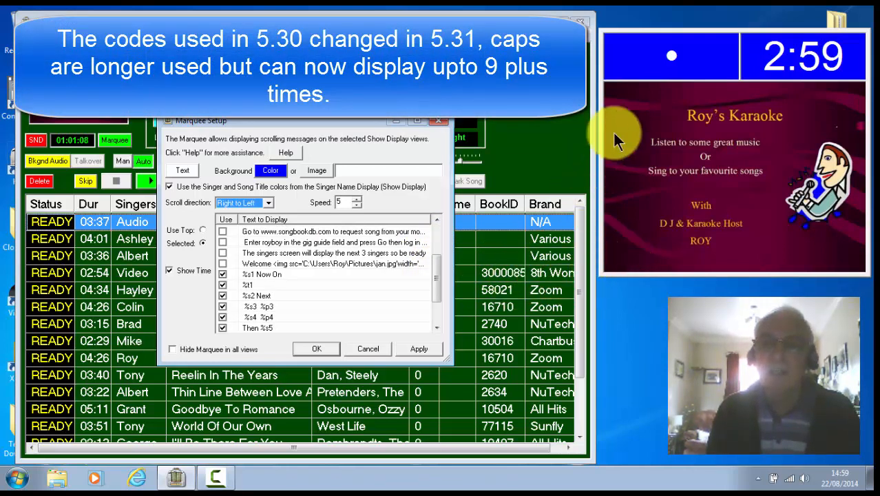
{"action": "mouse_move", "coordinate": [677, 78]}
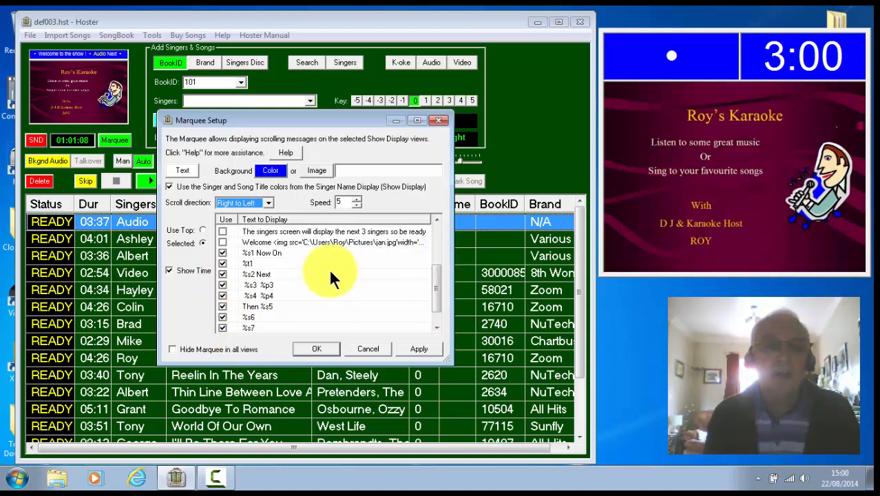
{"action": "mouse_move", "coordinate": [433, 282]}
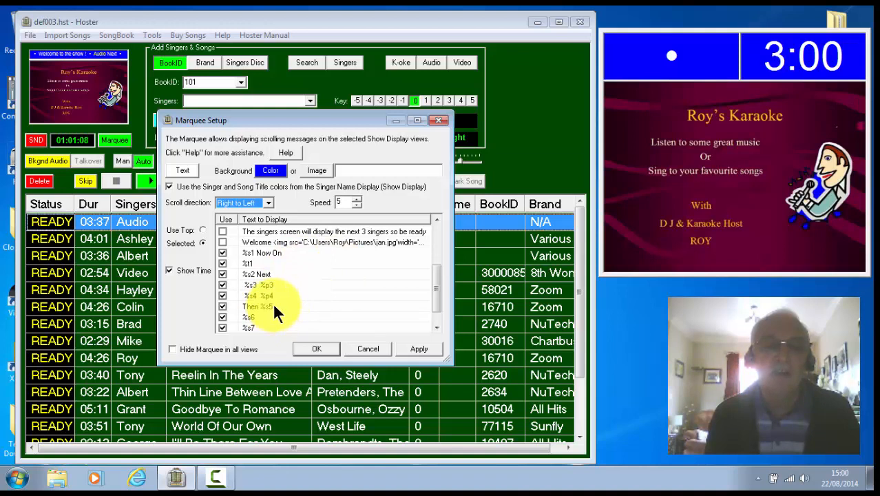
{"action": "mouse_move", "coordinate": [317, 285]}
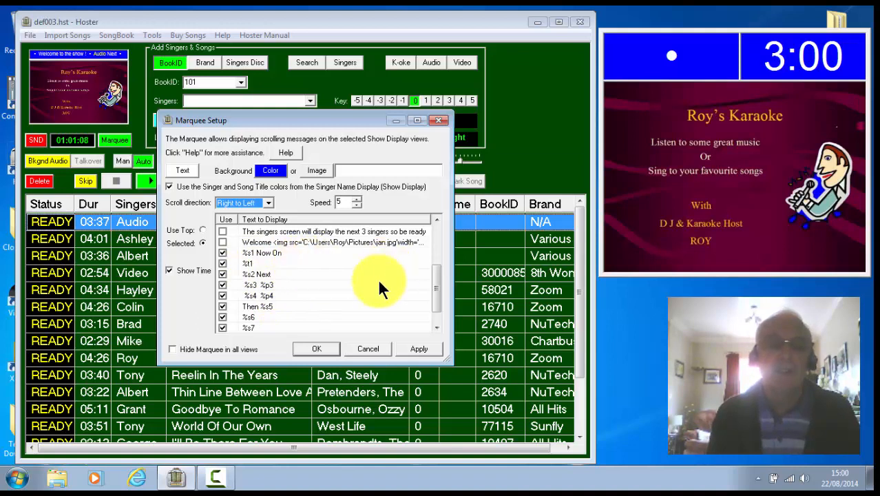
{"action": "mouse_move", "coordinate": [372, 276]}
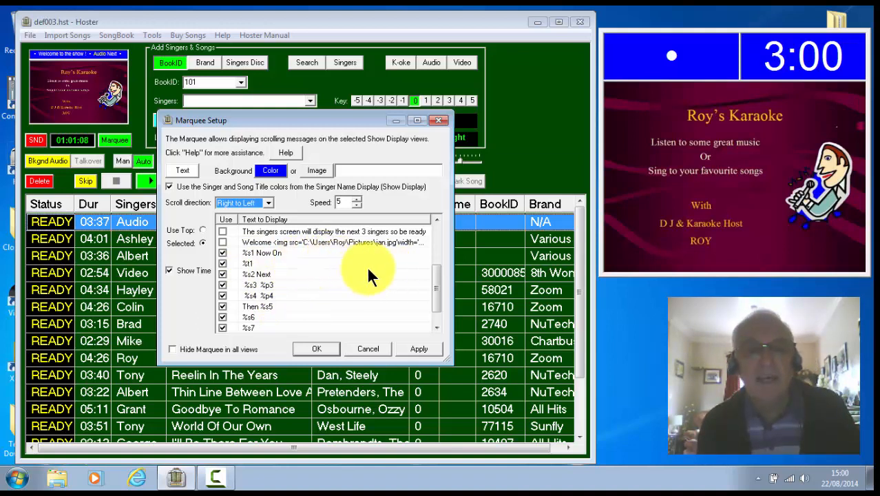
{"action": "mouse_move", "coordinate": [375, 274]}
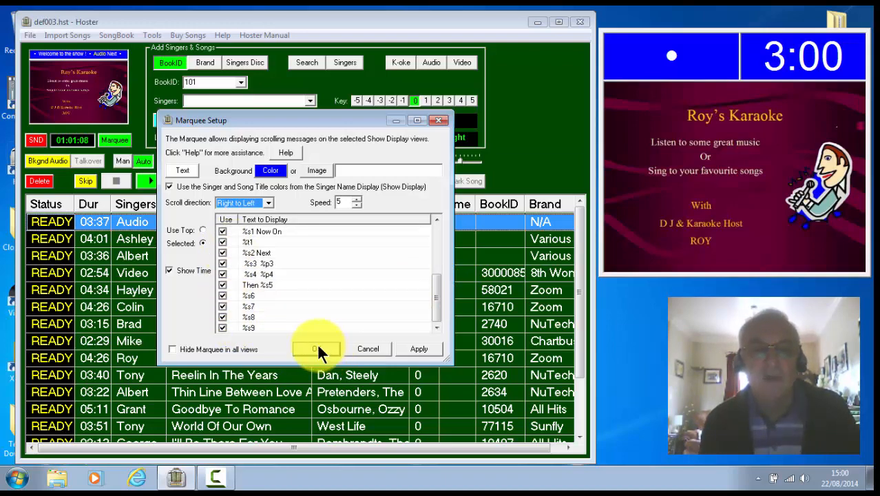
- Confirm the Marquee Setup so the welcome message scrolls across the show display
{"action": "left_click", "coordinate": [316, 348]}
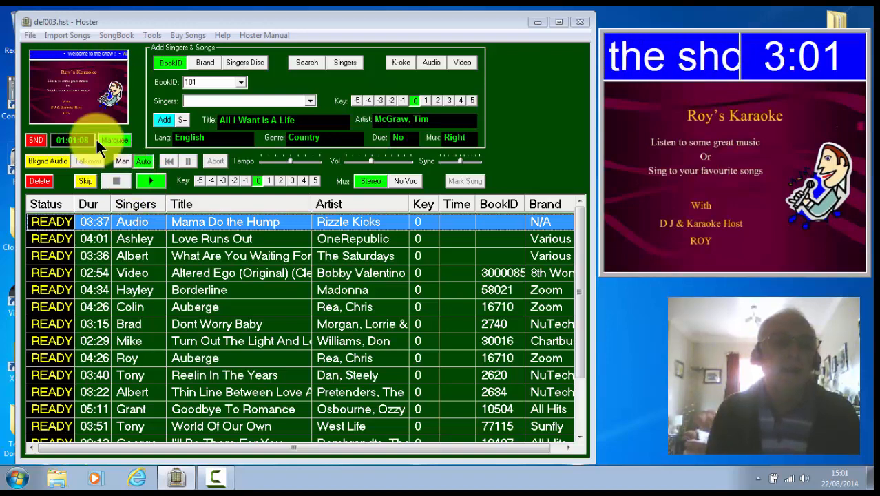
- Reopen Marquee Setup, untick an upcoming-singer message and apply the revised list
{"action": "left_click", "coordinate": [114, 140]}
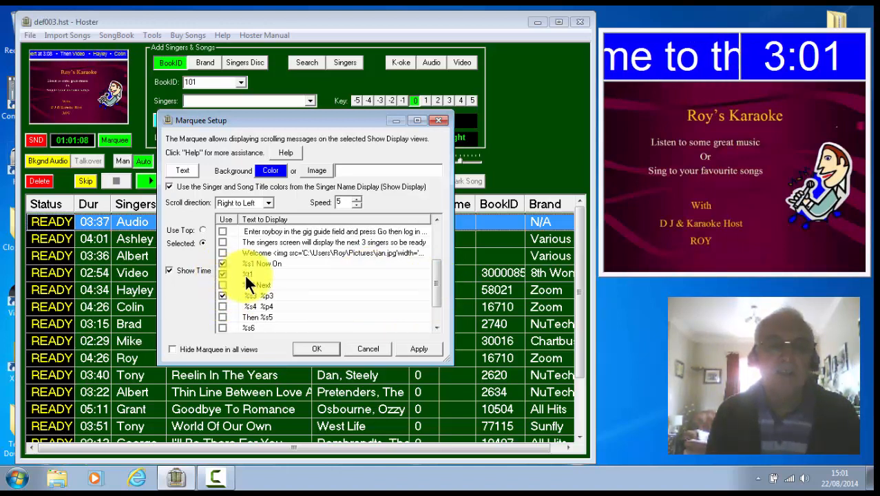
{"action": "left_click", "coordinate": [418, 348]}
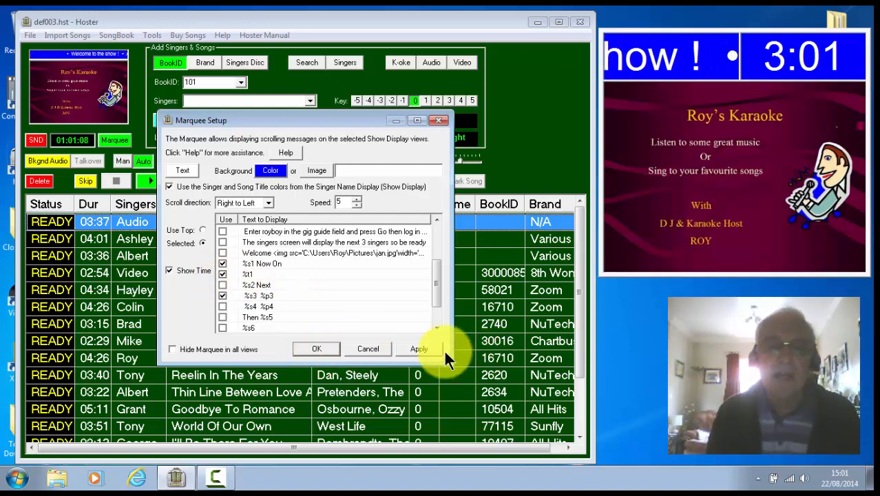
{"action": "left_click", "coordinate": [418, 349]}
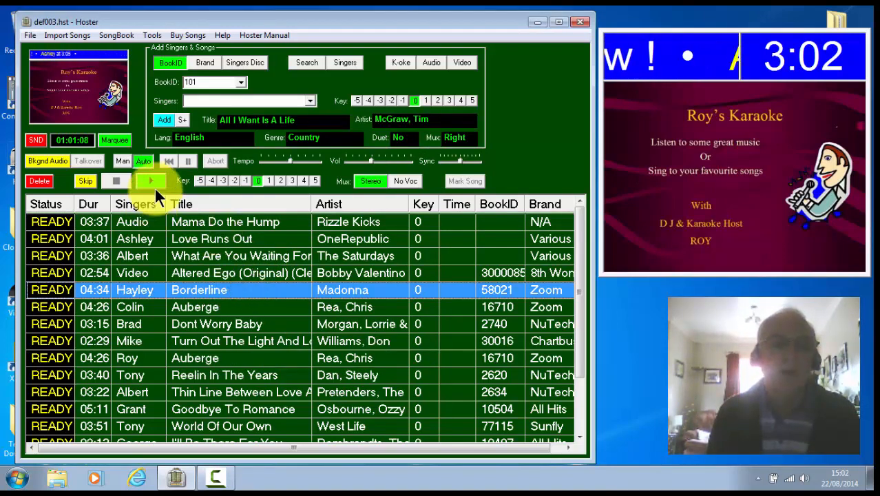
{"action": "left_click", "coordinate": [150, 180]}
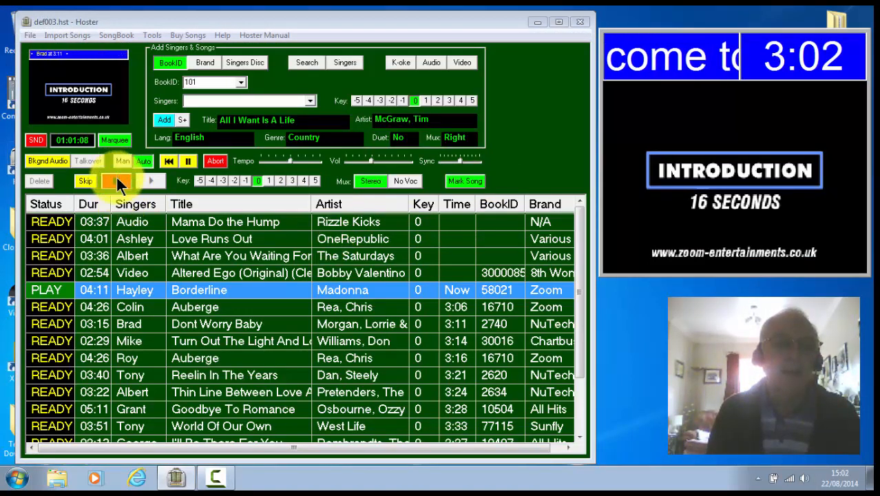
{"action": "left_click", "coordinate": [115, 180]}
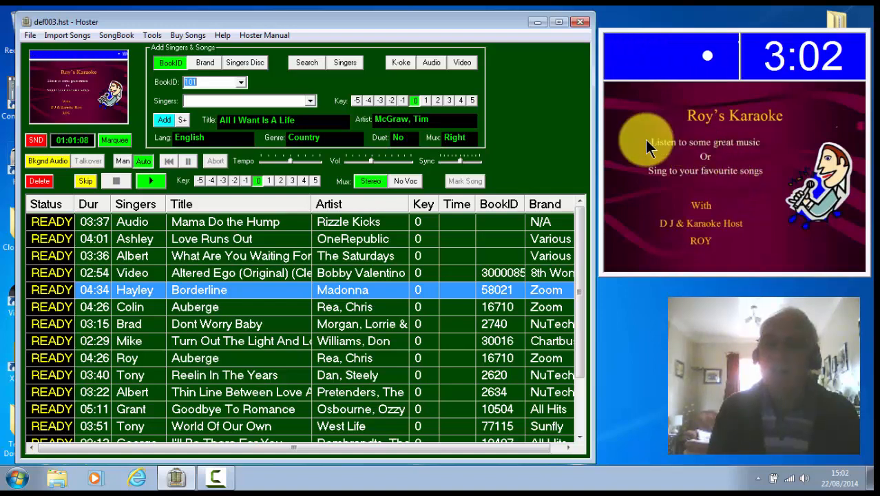
- Go to the Intermission tab of Show Display Setup and apply the image rotation settings
{"action": "left_click", "coordinate": [151, 36]}
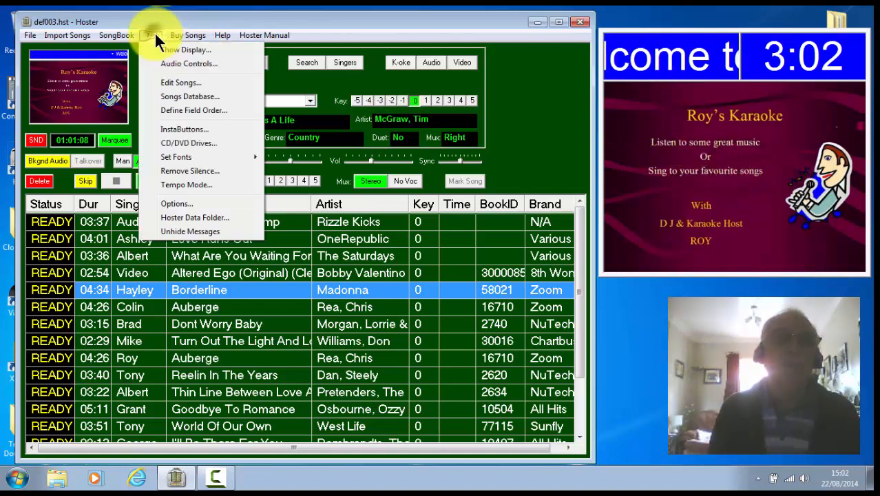
{"action": "left_click", "coordinate": [187, 49]}
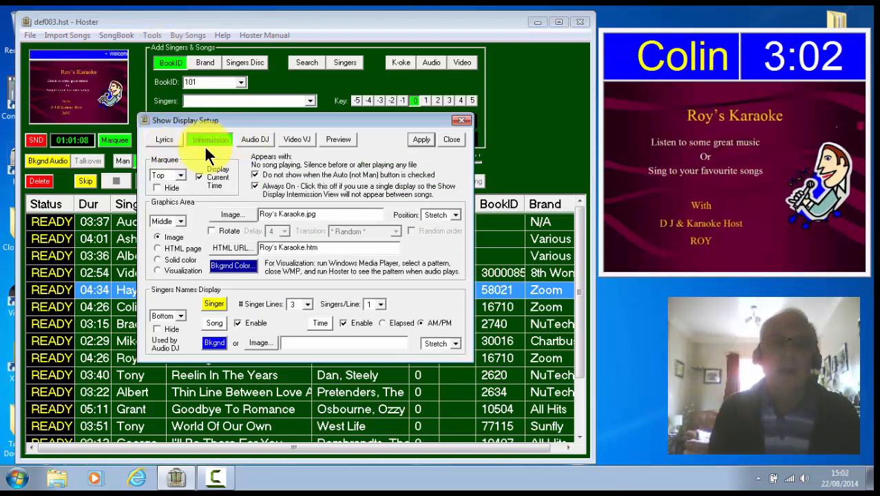
{"action": "left_click", "coordinate": [210, 139]}
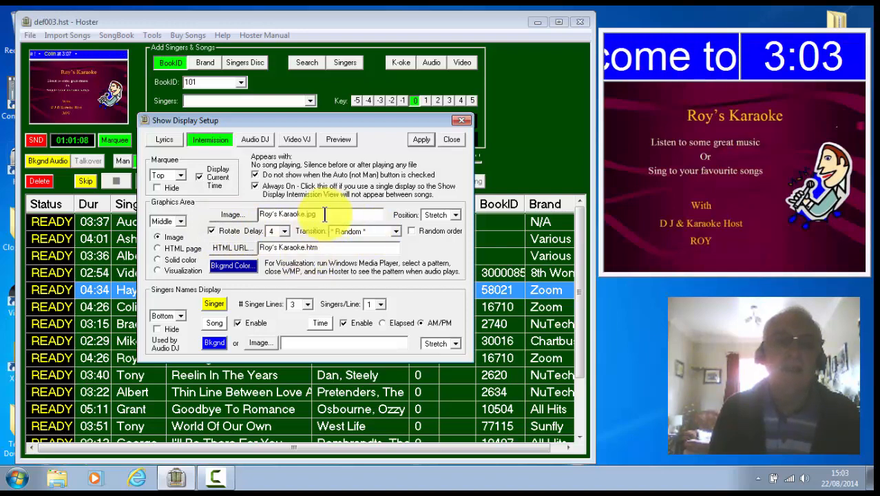
{"action": "left_click", "coordinate": [421, 139]}
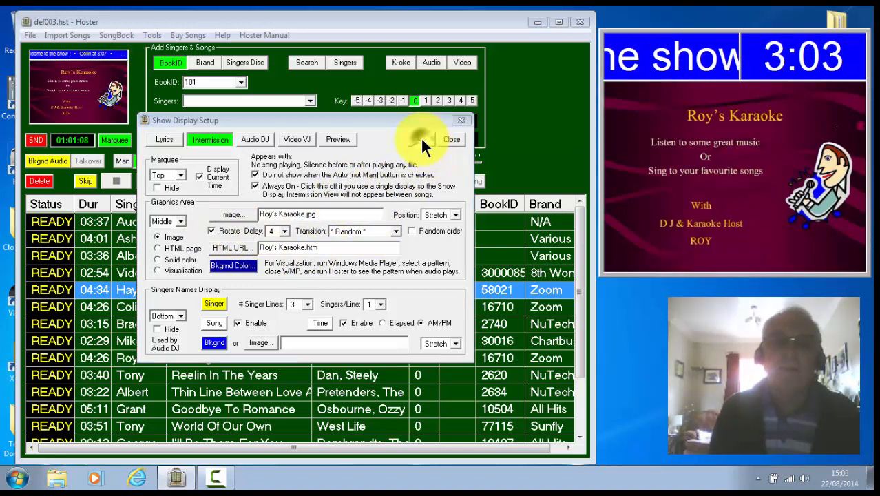
{"action": "left_click", "coordinate": [421, 140]}
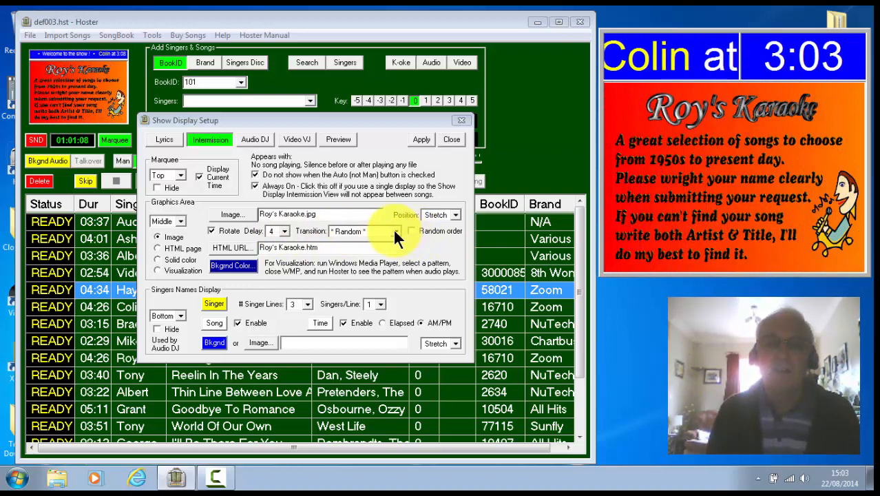
- Set the intermission image position to Stretch with random transitions and apply again
{"action": "left_click", "coordinate": [401, 231]}
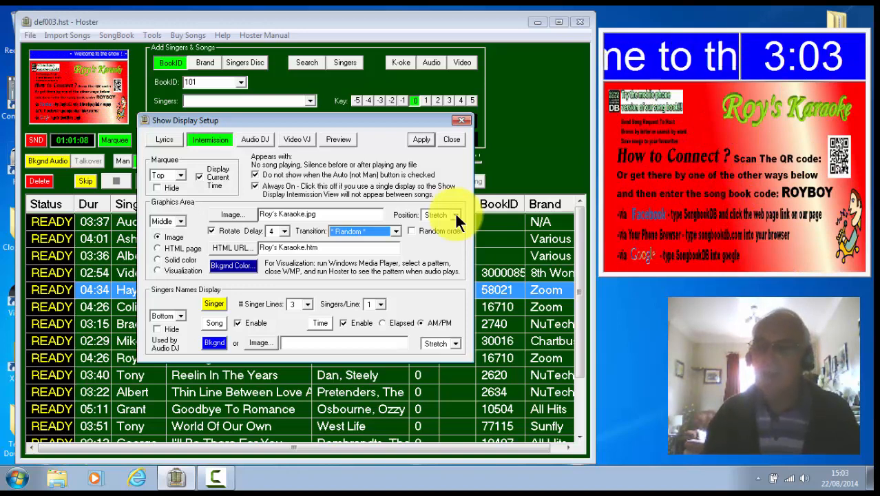
{"action": "left_click", "coordinate": [456, 215]}
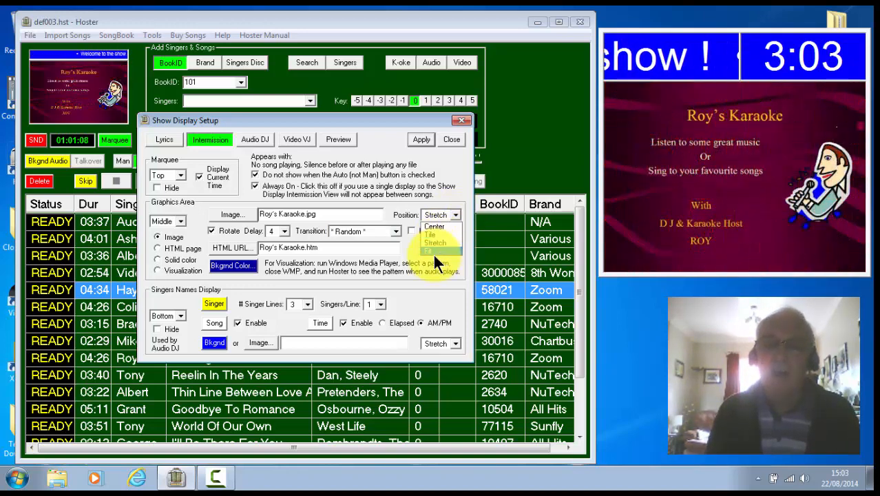
{"action": "mouse_move", "coordinate": [453, 225]}
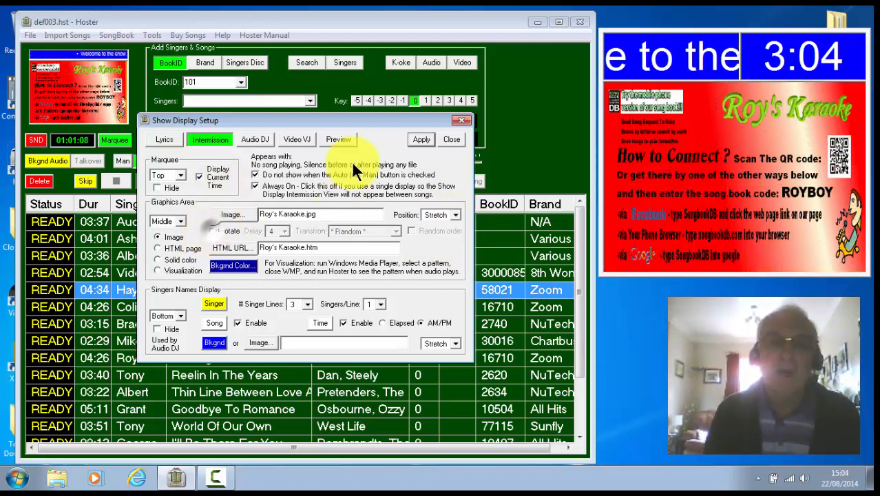
{"action": "left_click", "coordinate": [421, 139]}
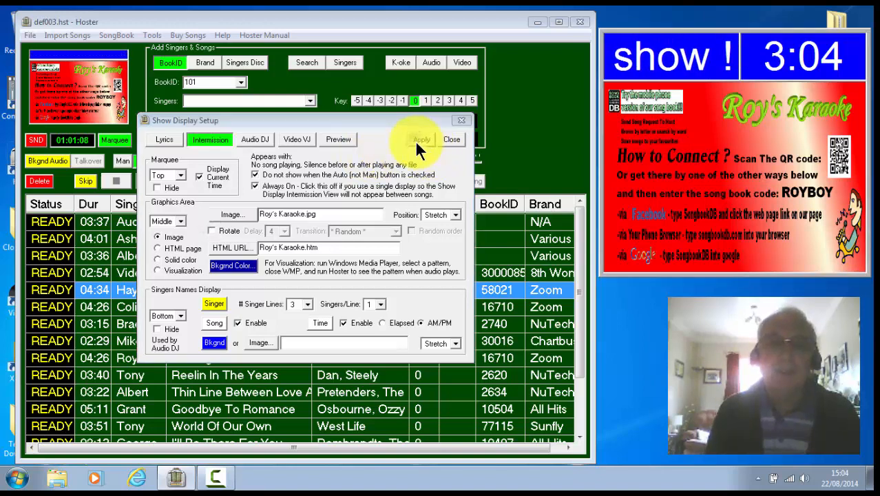
- Apply the Audio DJ tab's notes.gif rotation (delay 6, random order, Fit) and close the setup
{"action": "left_click", "coordinate": [421, 139]}
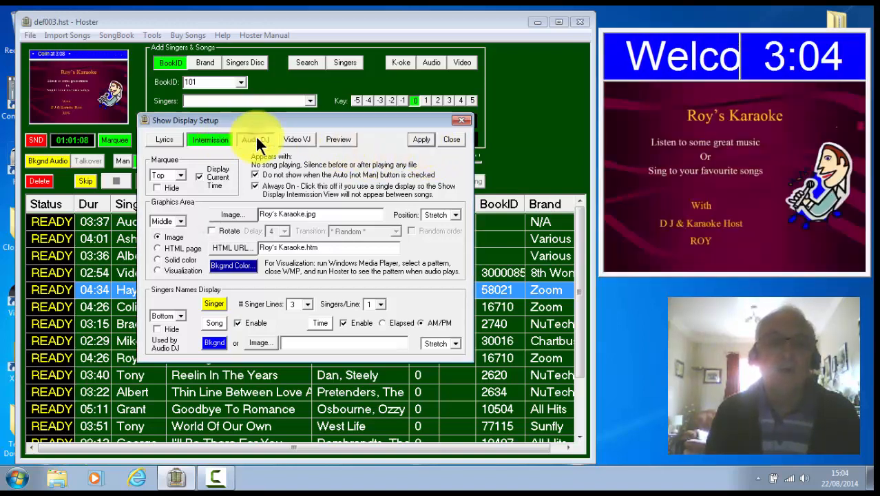
{"action": "left_click", "coordinate": [256, 139]}
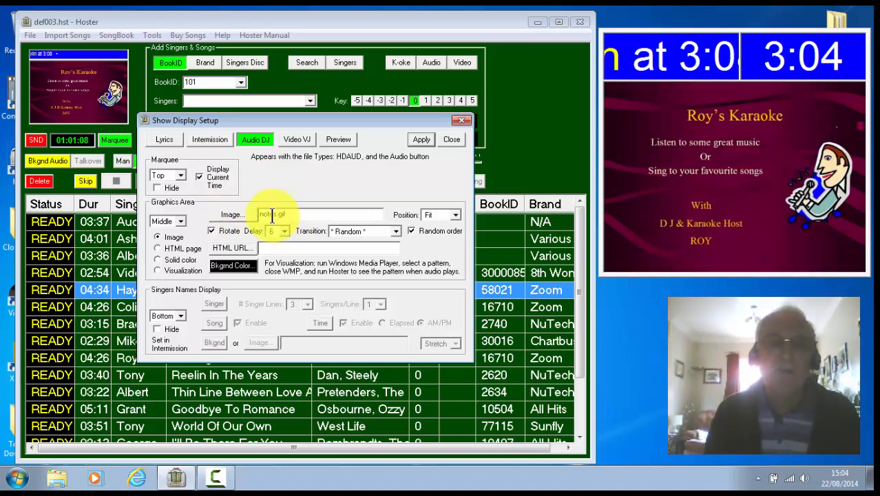
{"action": "mouse_move", "coordinate": [310, 212]}
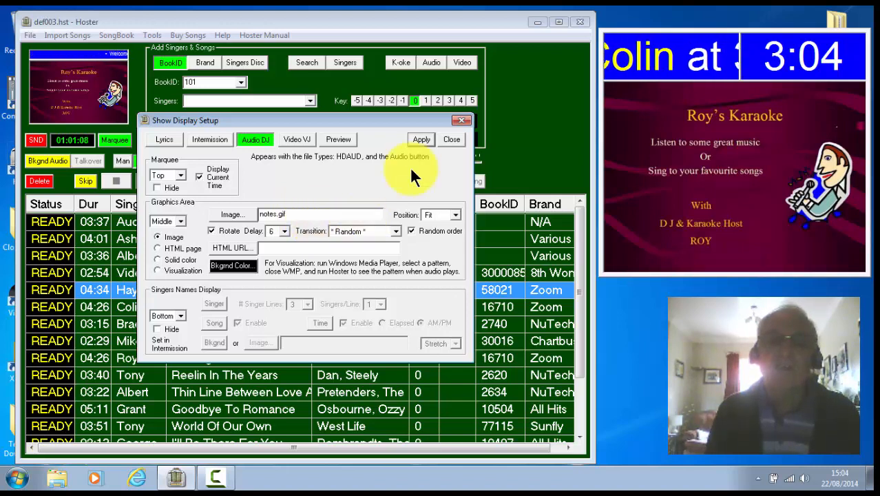
{"action": "left_click", "coordinate": [421, 139]}
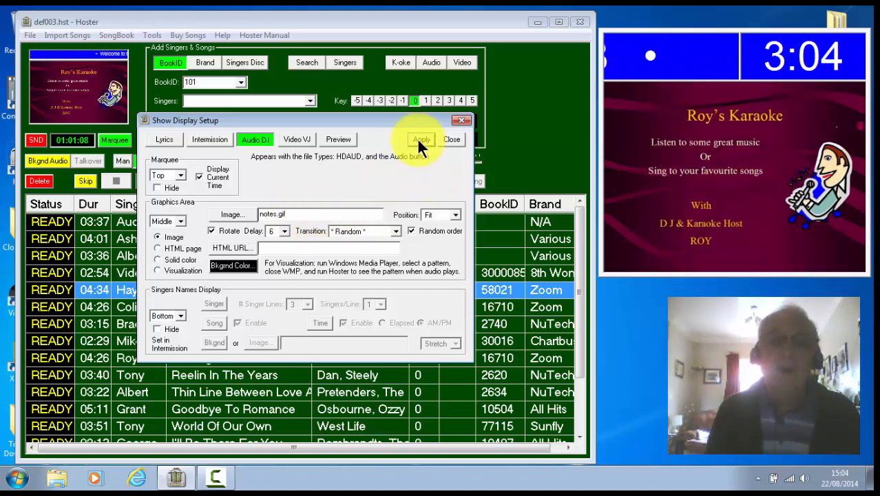
{"action": "left_click", "coordinate": [422, 139]}
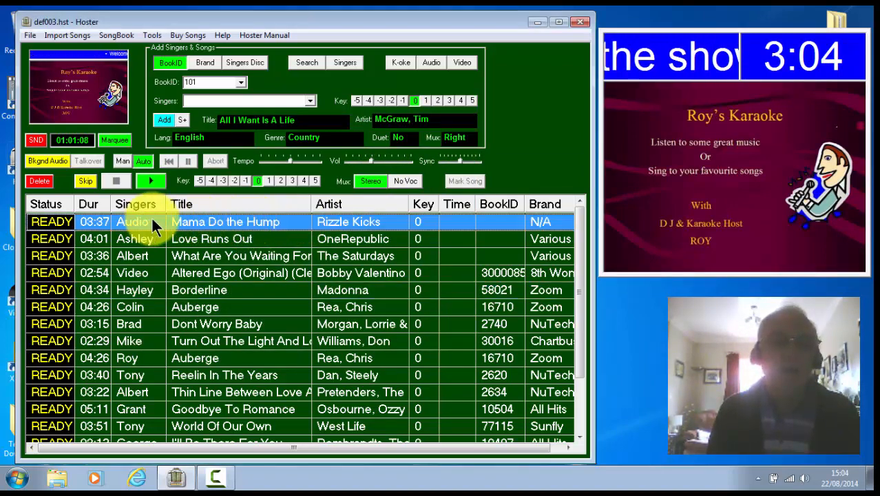
{"action": "left_click", "coordinate": [150, 180]}
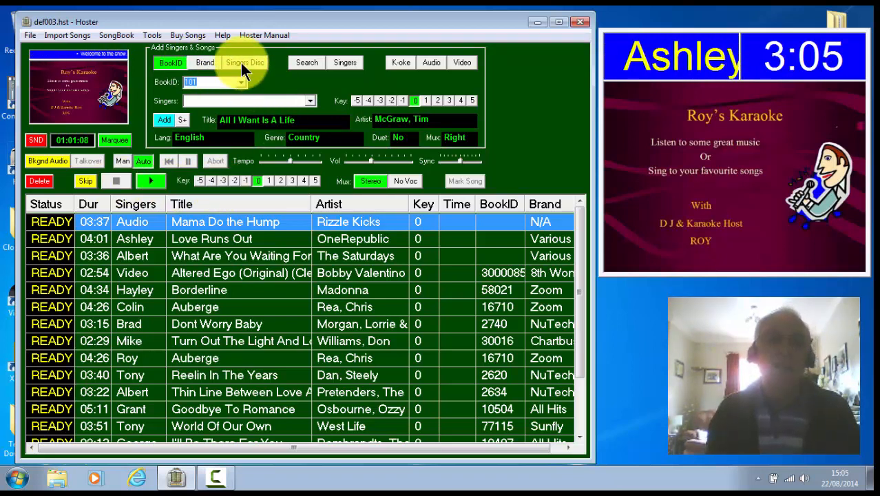
- On the Singers Disc tab, set Track# 3 and choose Dave as the singer
{"action": "left_click", "coordinate": [245, 62]}
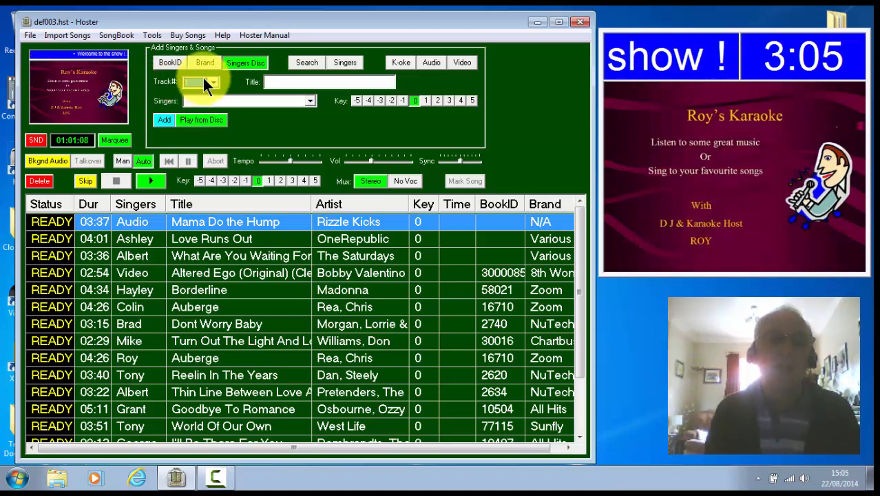
{"action": "left_click", "coordinate": [209, 82]}
{"action": "type", "text": "3"}
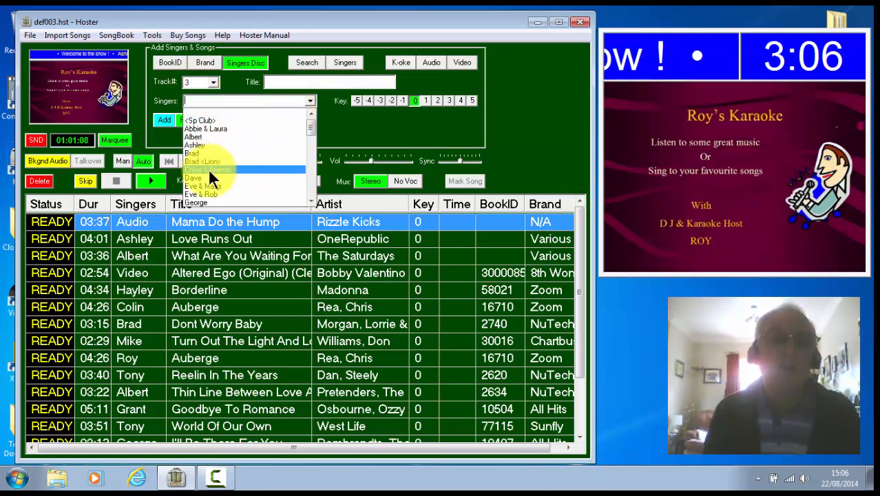
{"action": "left_click", "coordinate": [192, 178]}
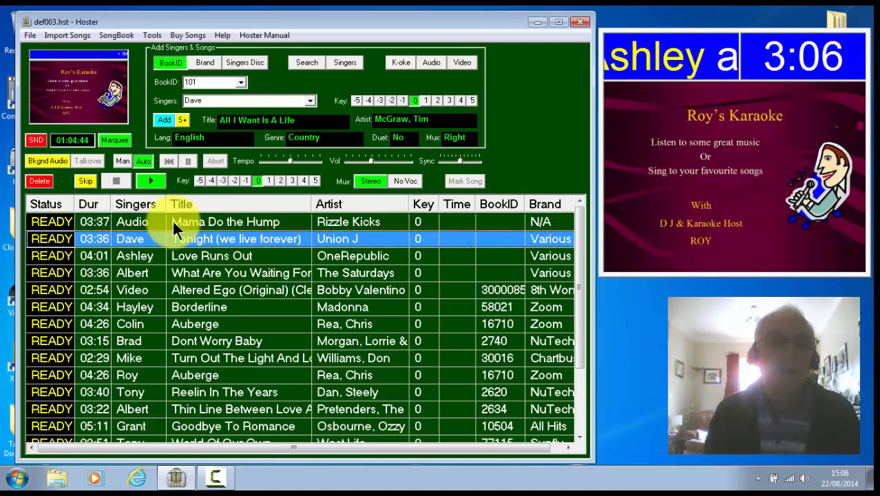
- Play Dave's Tonight (We Live Forever) from his own disc, stopping, restarting and confirming the disc is inserted
{"action": "left_click", "coordinate": [150, 182]}
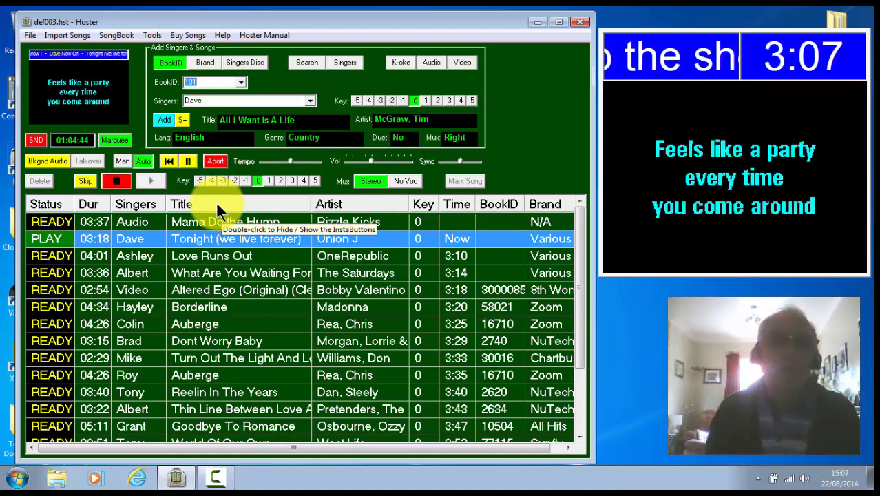
{"action": "left_click", "coordinate": [118, 180]}
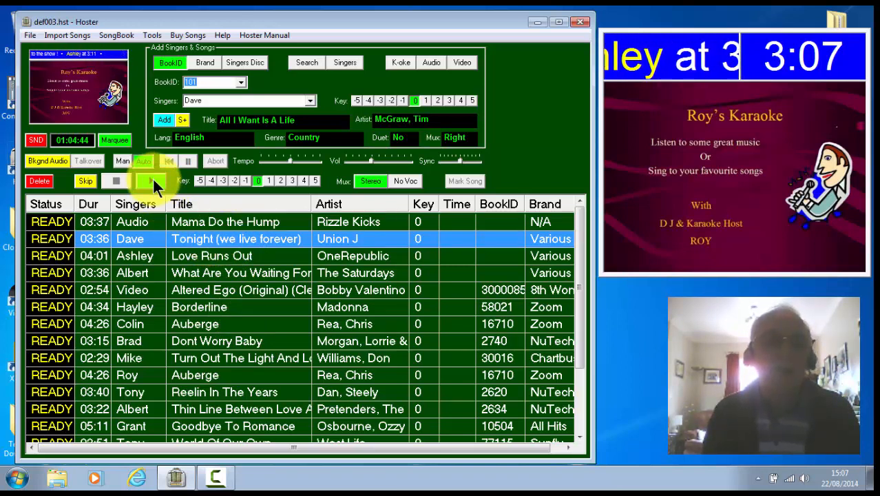
{"action": "left_click", "coordinate": [146, 180]}
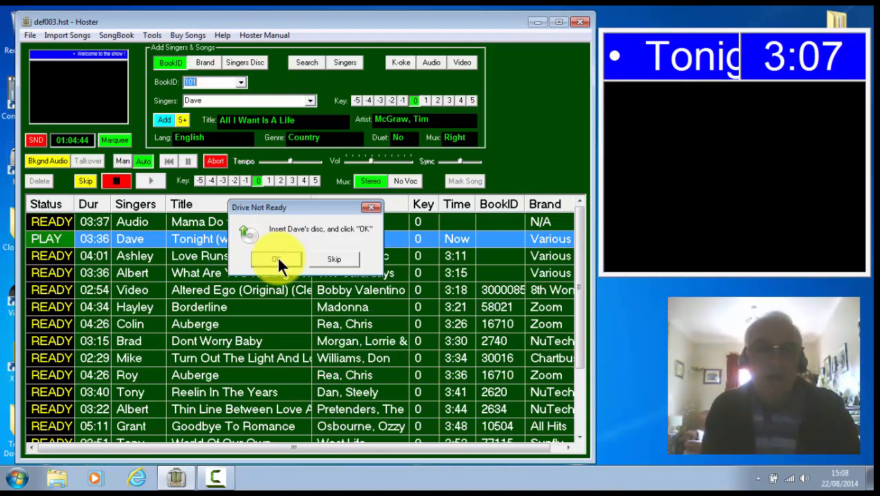
{"action": "left_click", "coordinate": [276, 259]}
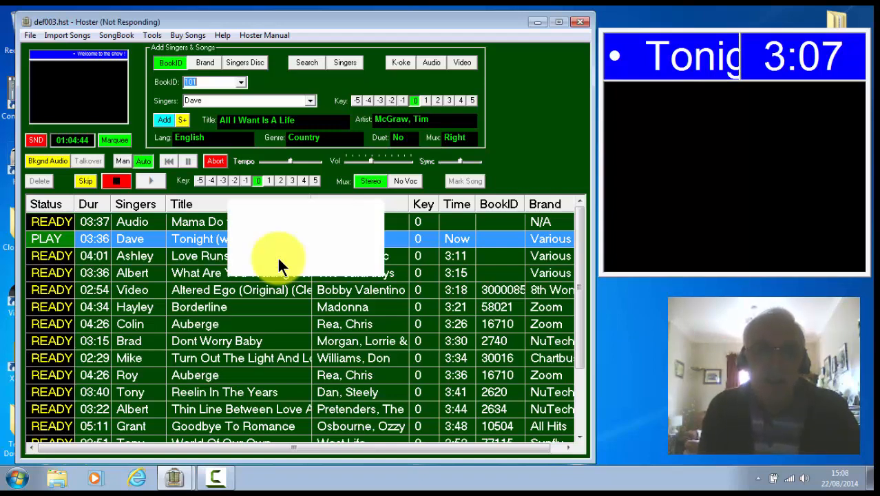